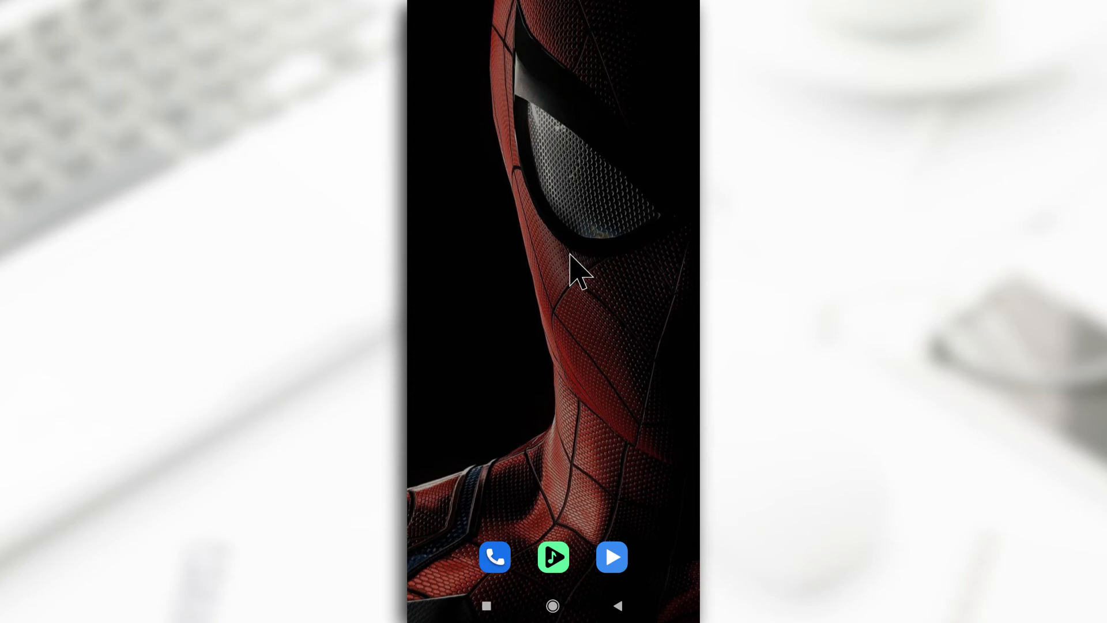
mouse_move(579, 233)
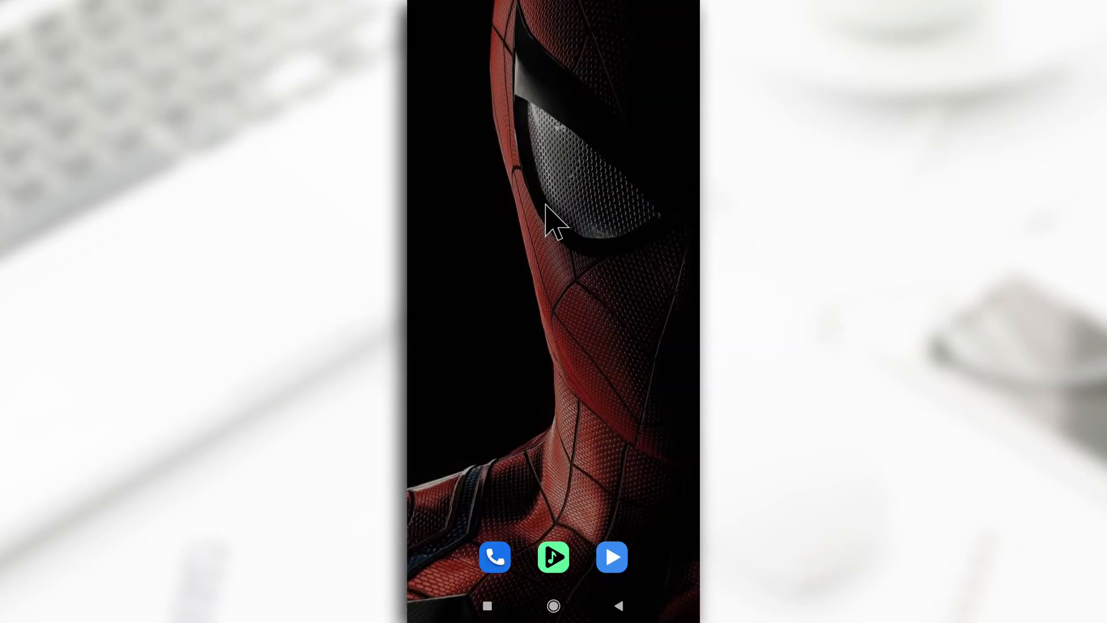
mouse_move(565, 229)
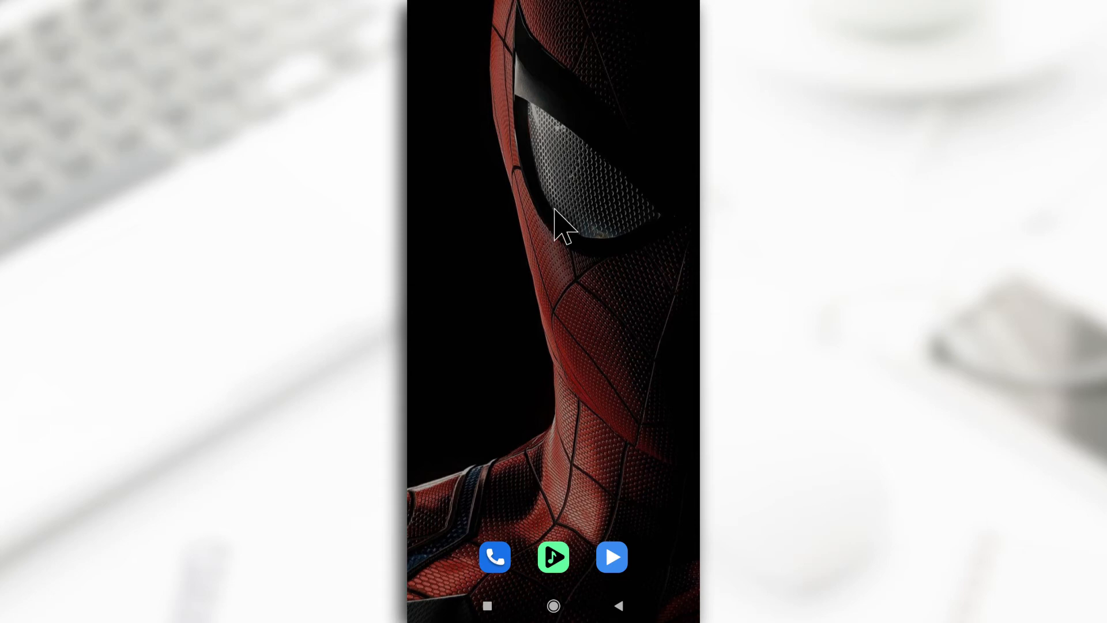
mouse_move(579, 173)
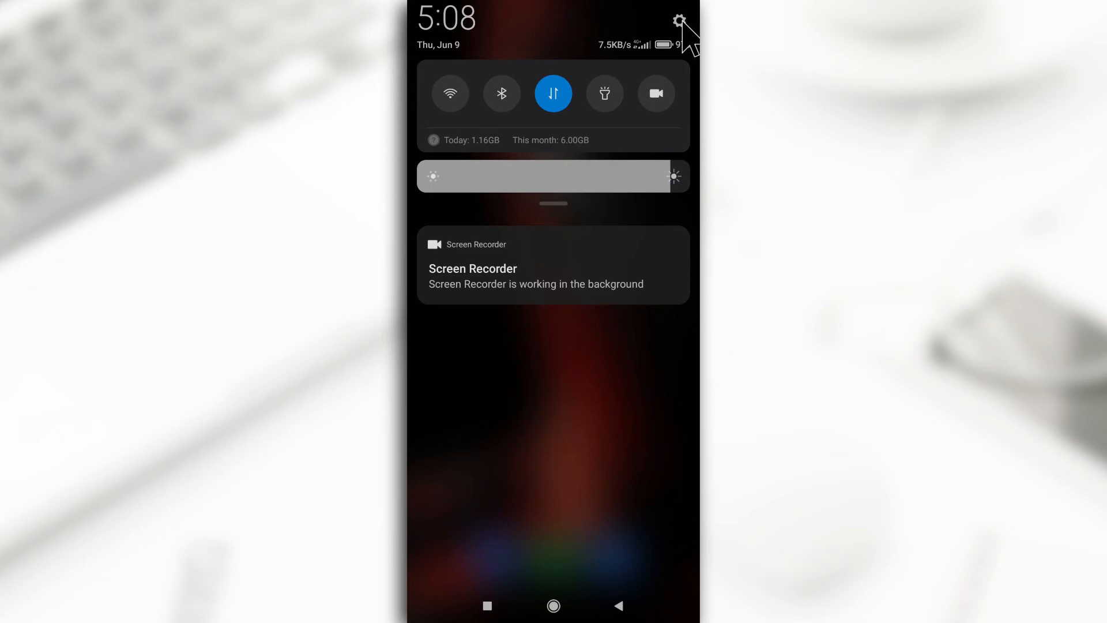
- Search settings for 'app lock' and reach the App lock introduction page
click(680, 20)
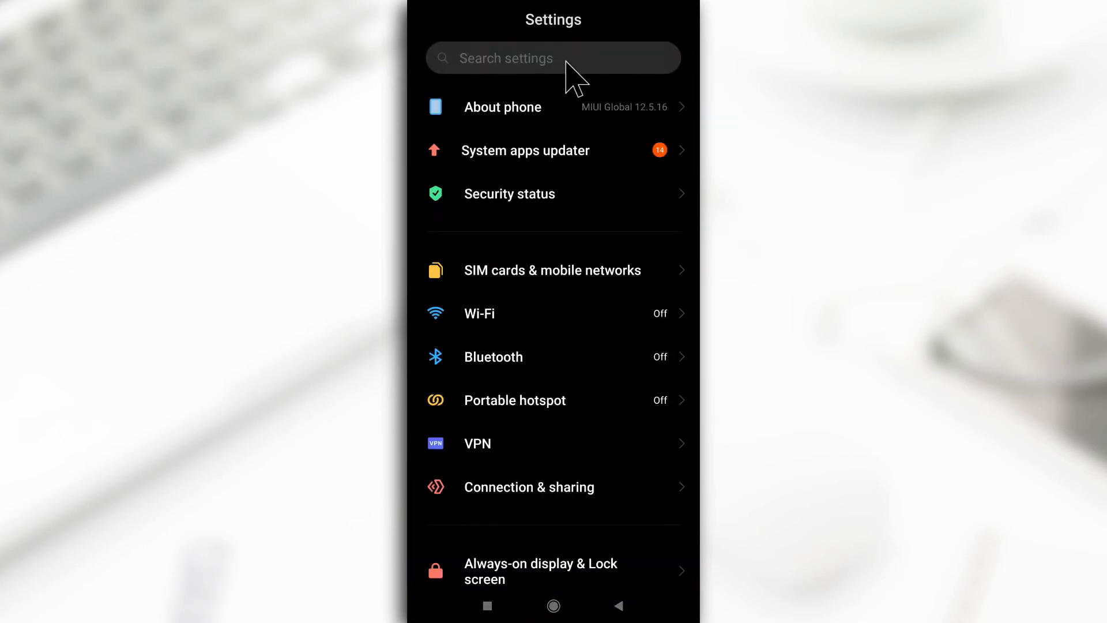
text(app lock)
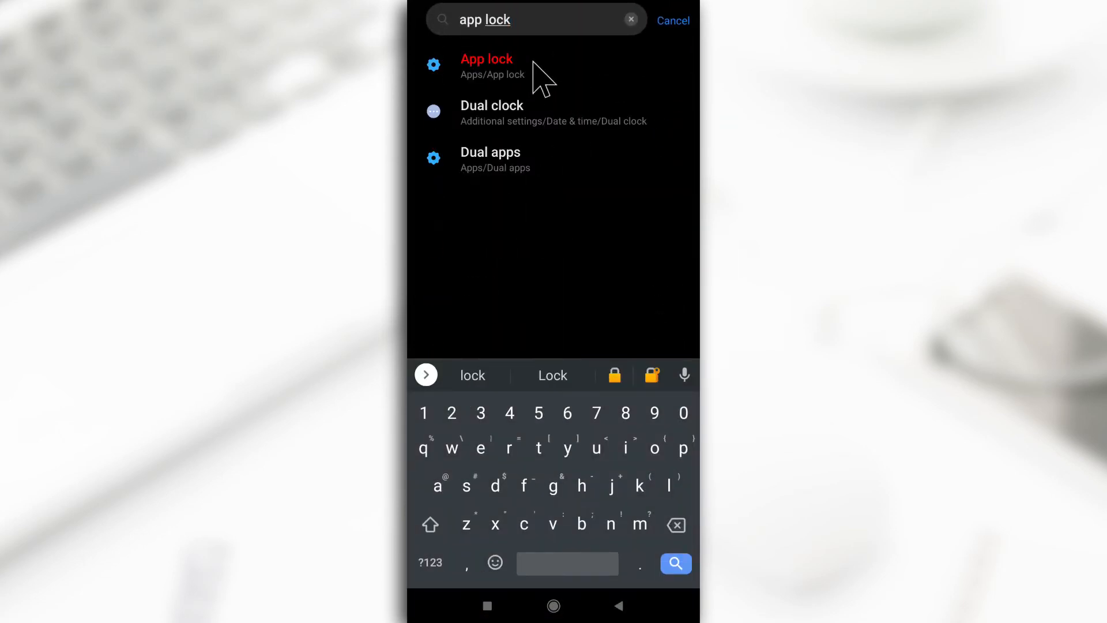
click(487, 65)
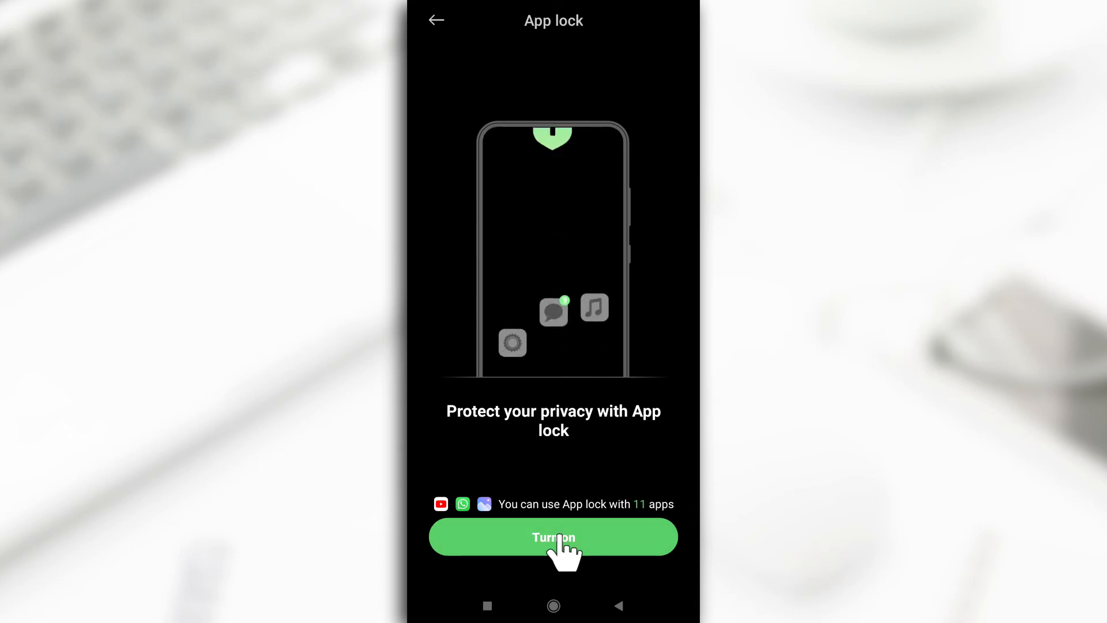
- Turn on App lock and skip the Mi Account prompt with Not now
click(553, 536)
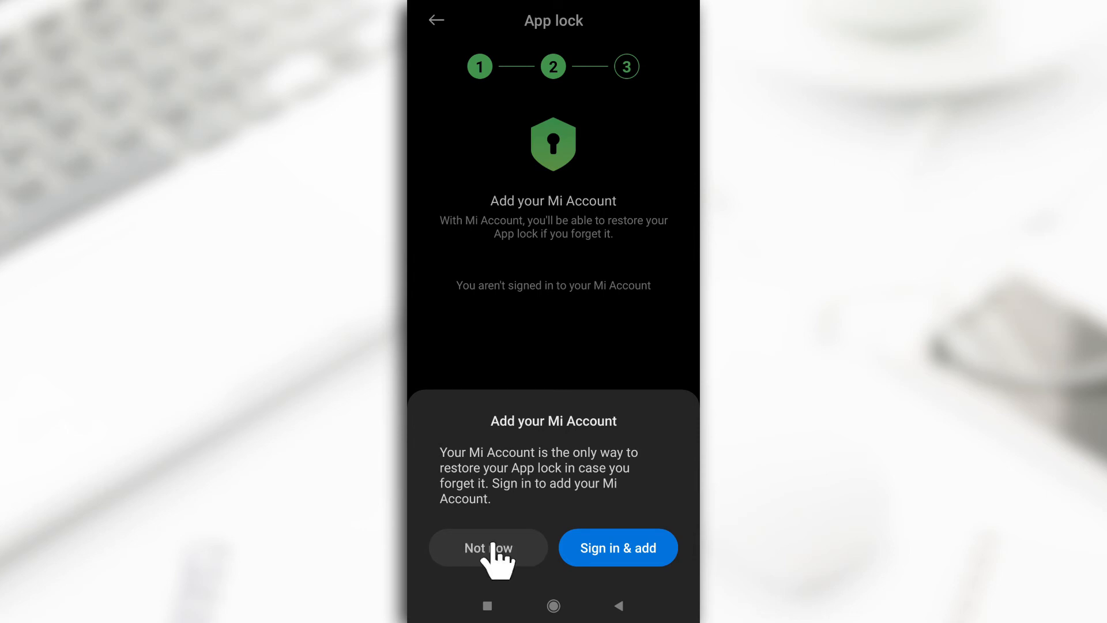
click(486, 547)
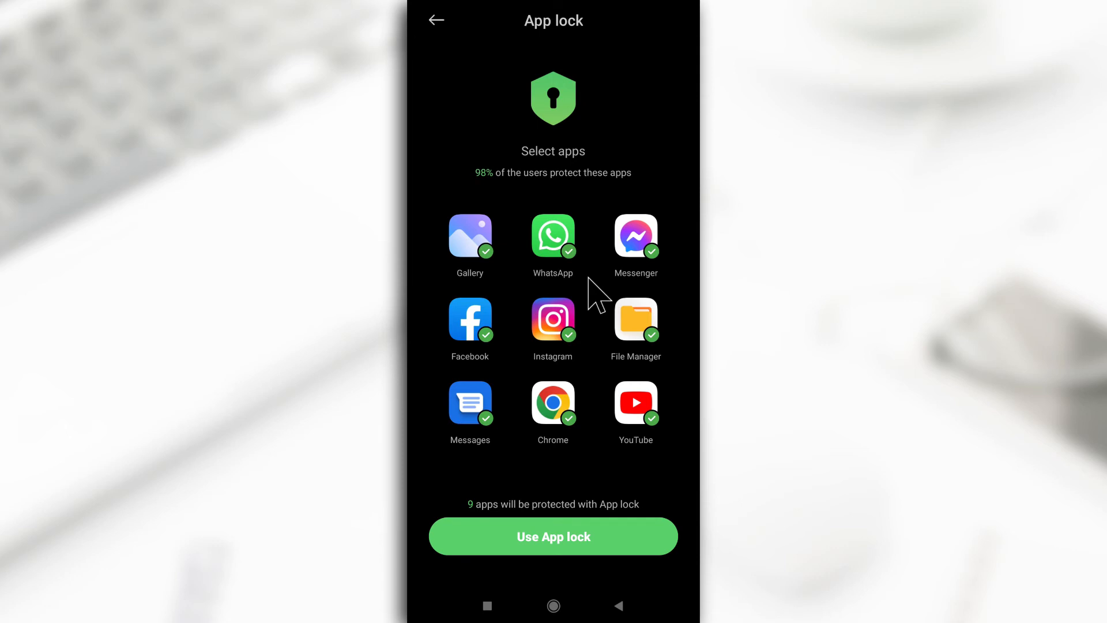
mouse_move(492, 423)
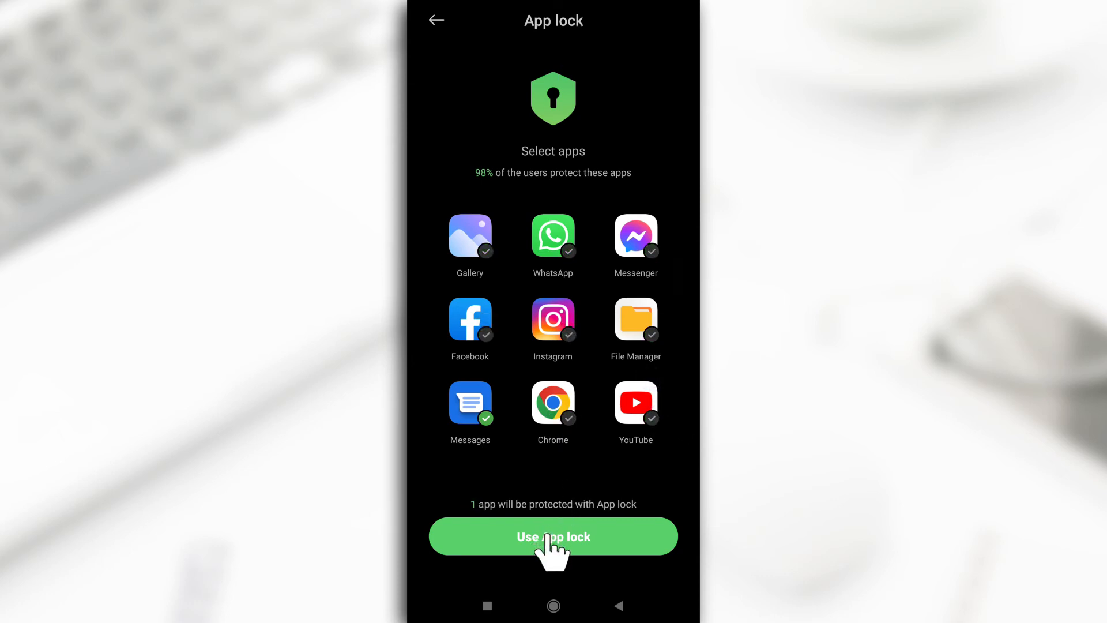
- Activate App lock with only Messages selected for protection
click(552, 536)
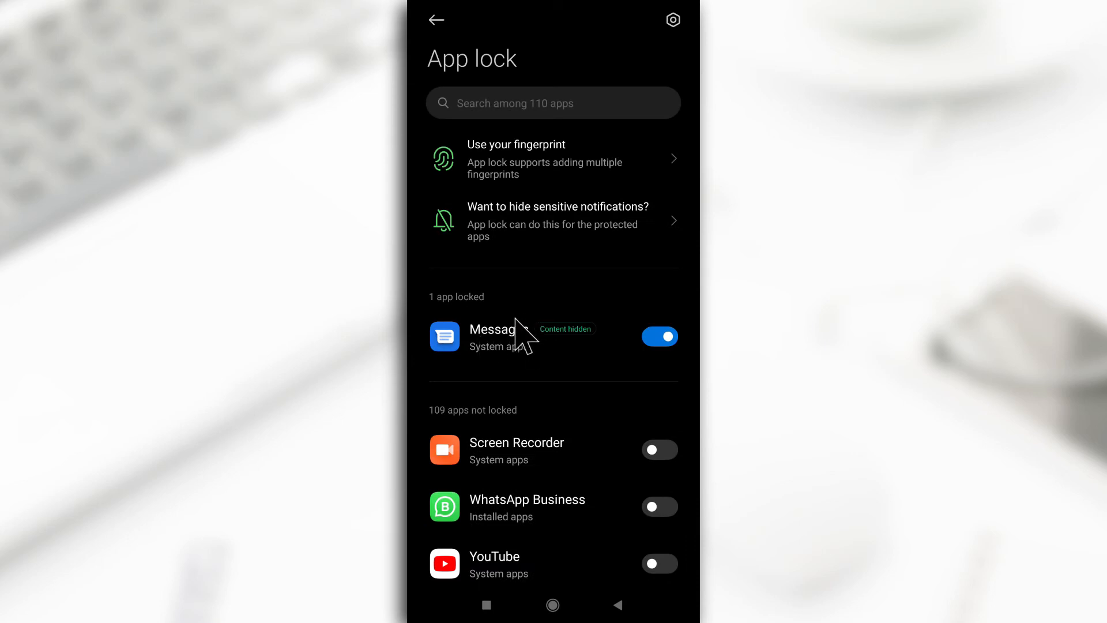
scroll(down, 3)
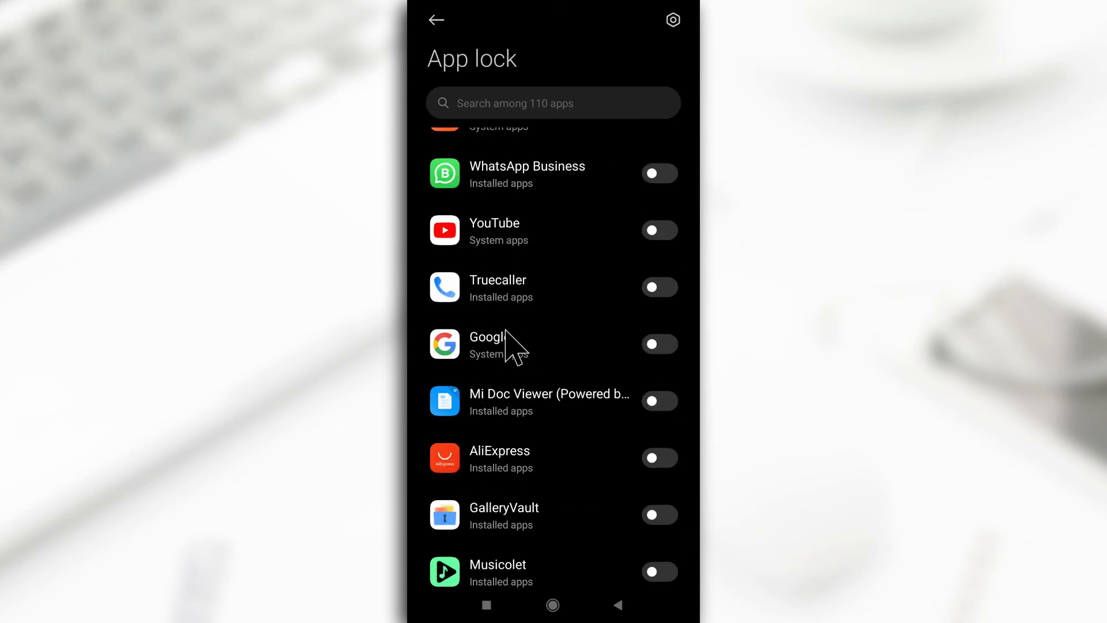
scroll(down, 3)
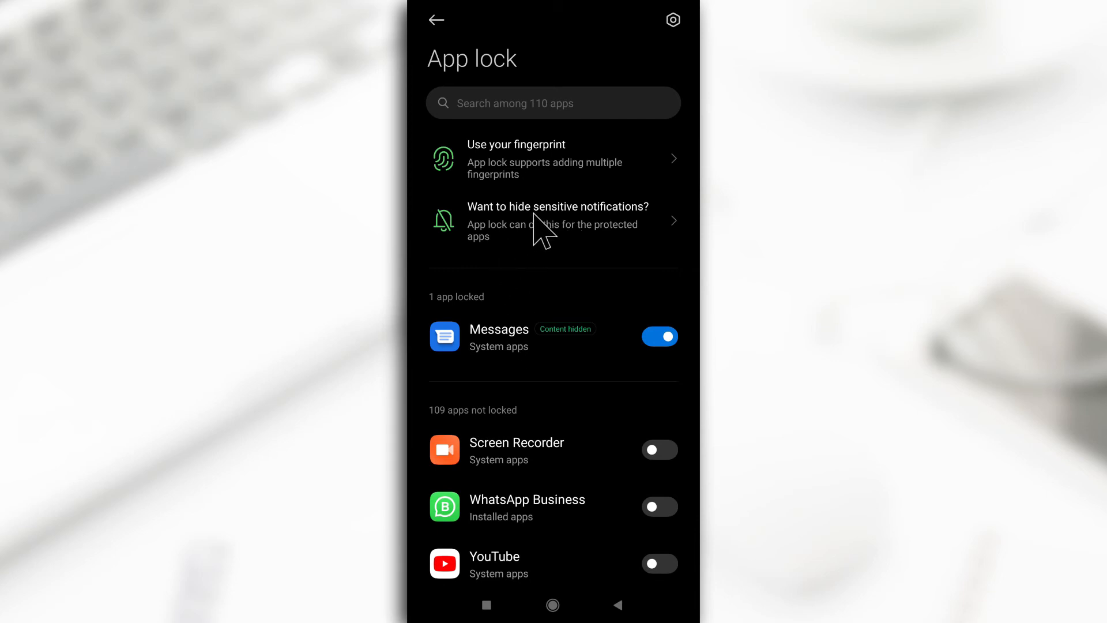
mouse_move(608, 235)
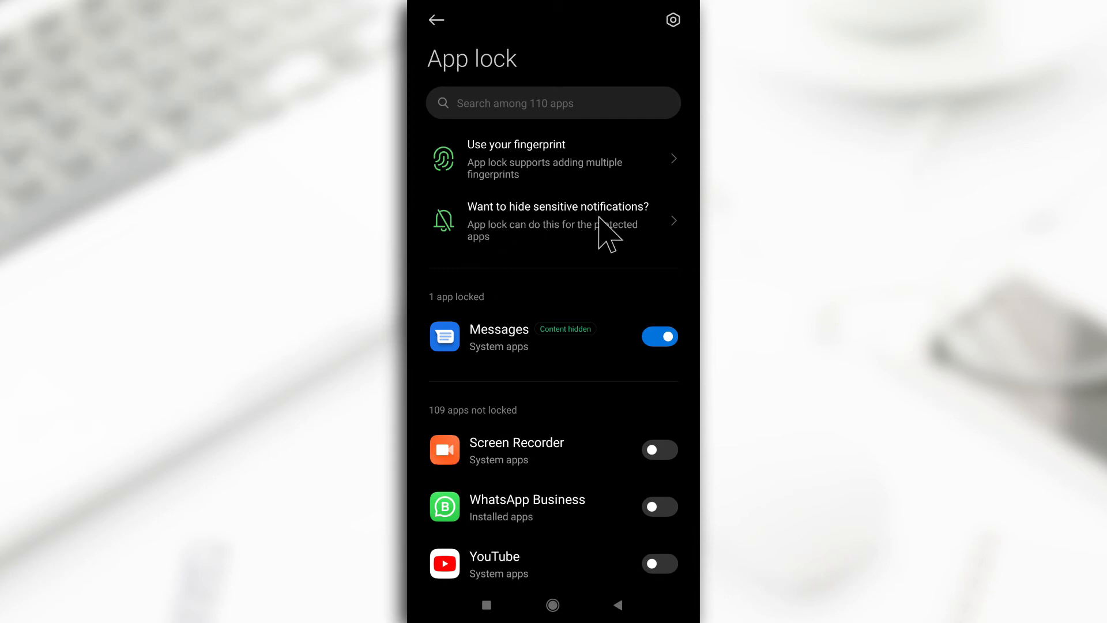
- Confirm Messages notification content is hidden, then return to the home screen
click(552, 221)
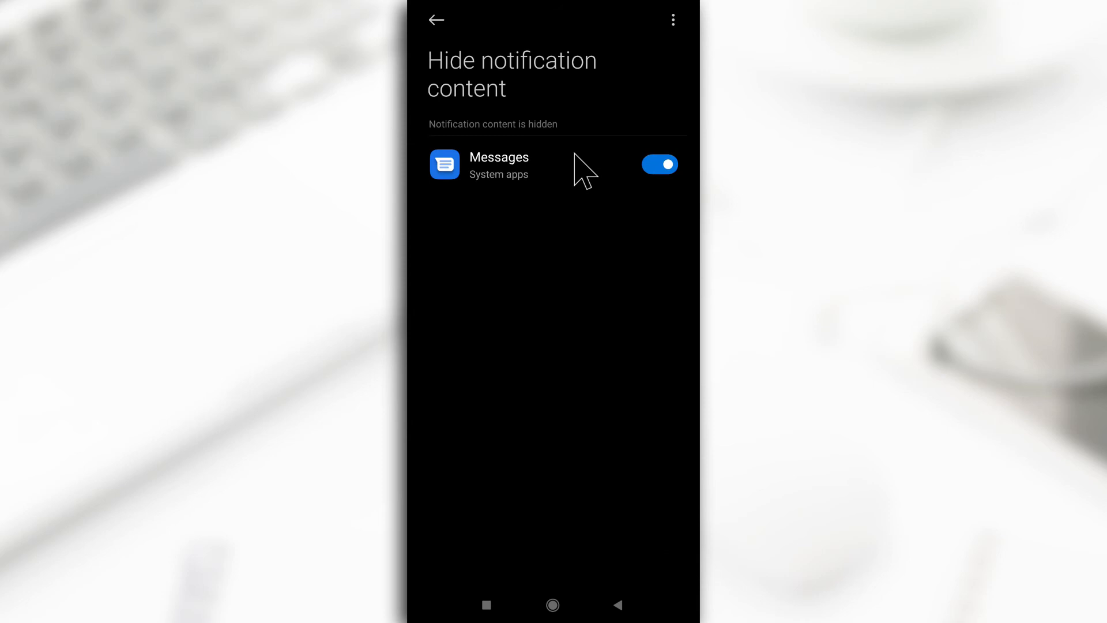
mouse_move(528, 201)
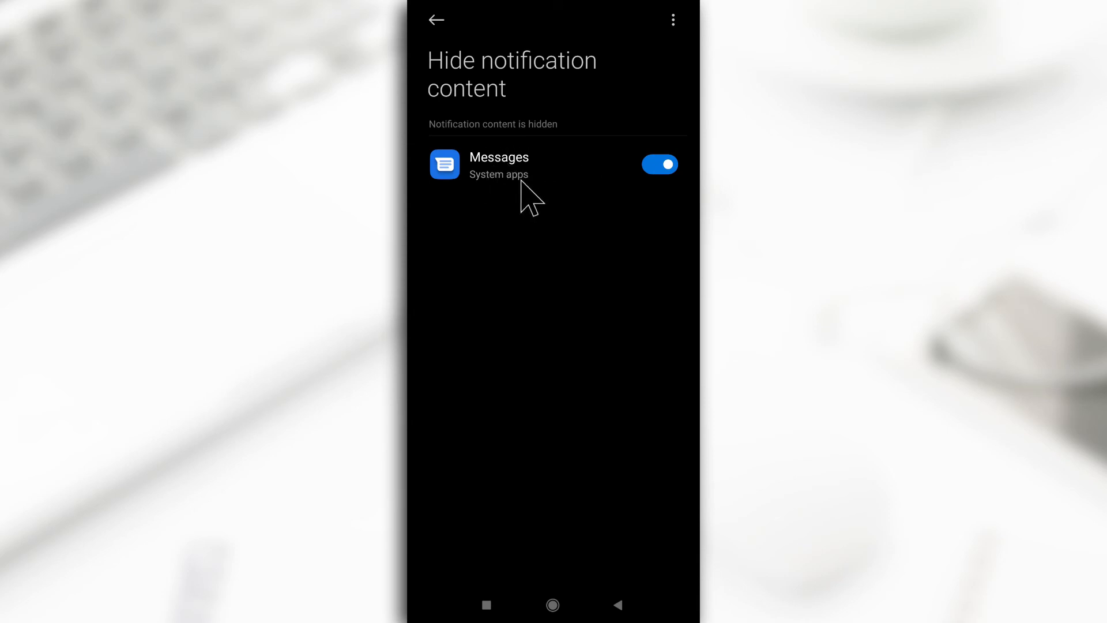
mouse_move(645, 193)
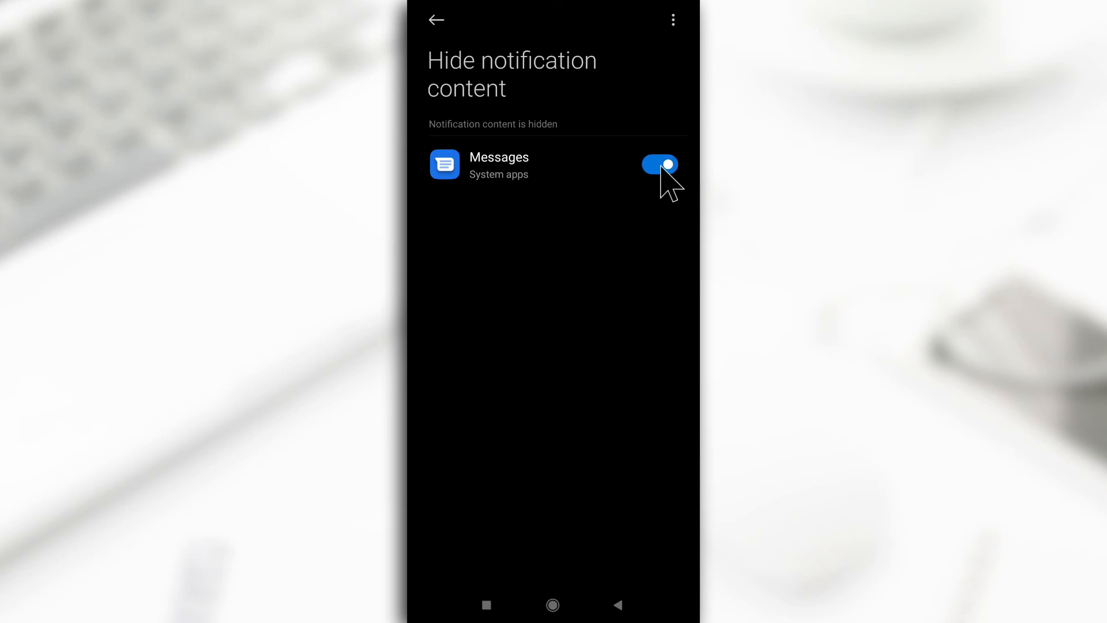
click(552, 605)
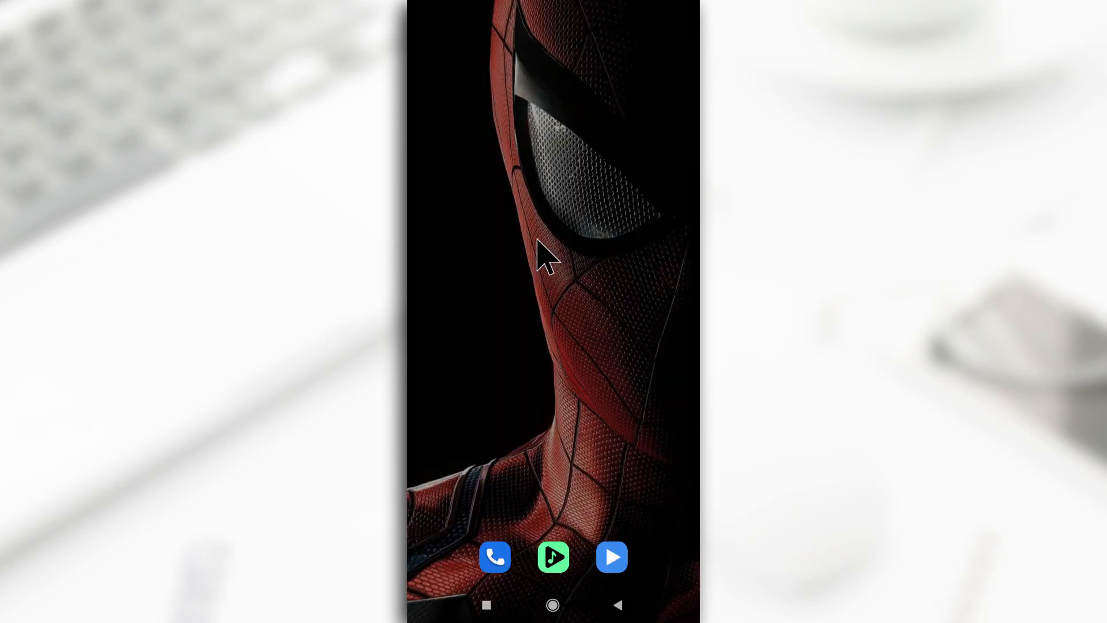
mouse_move(545, 265)
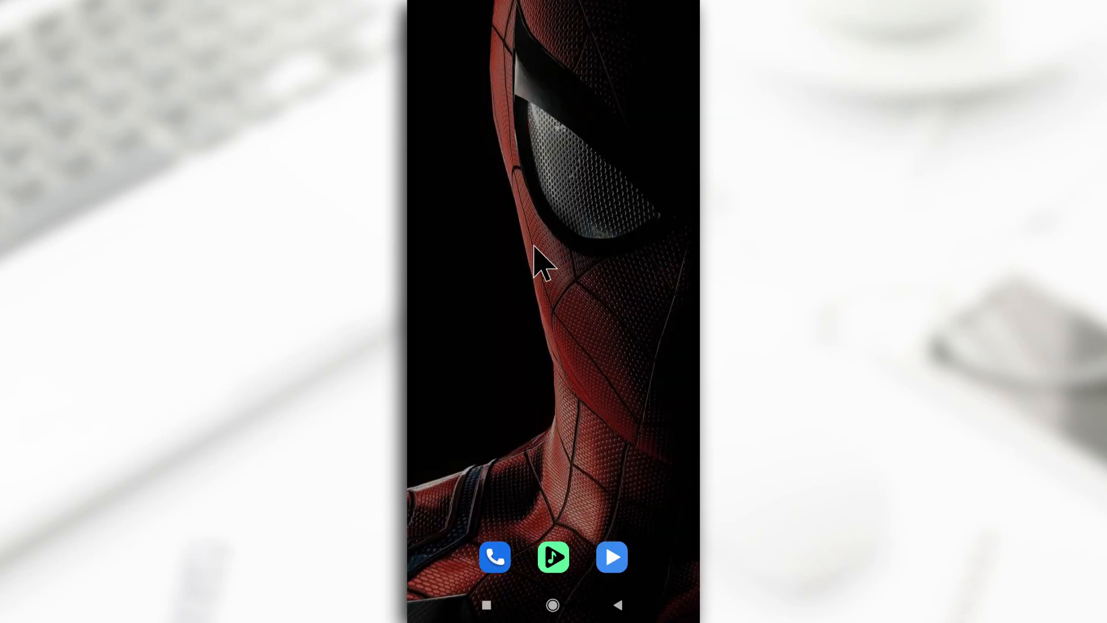
mouse_move(543, 279)
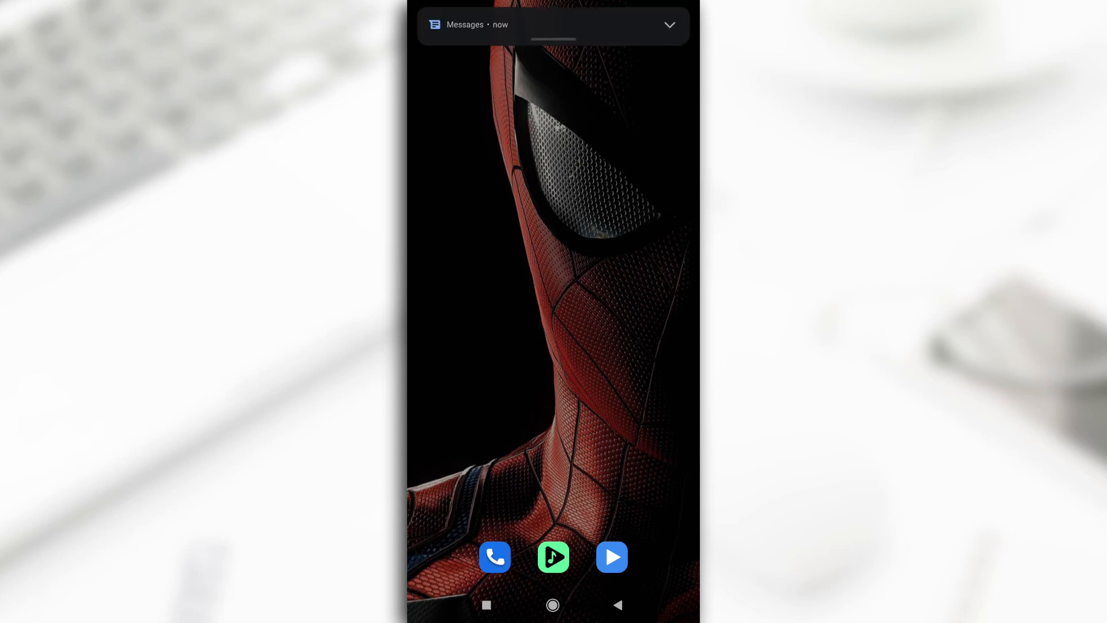
mouse_move(525, 230)
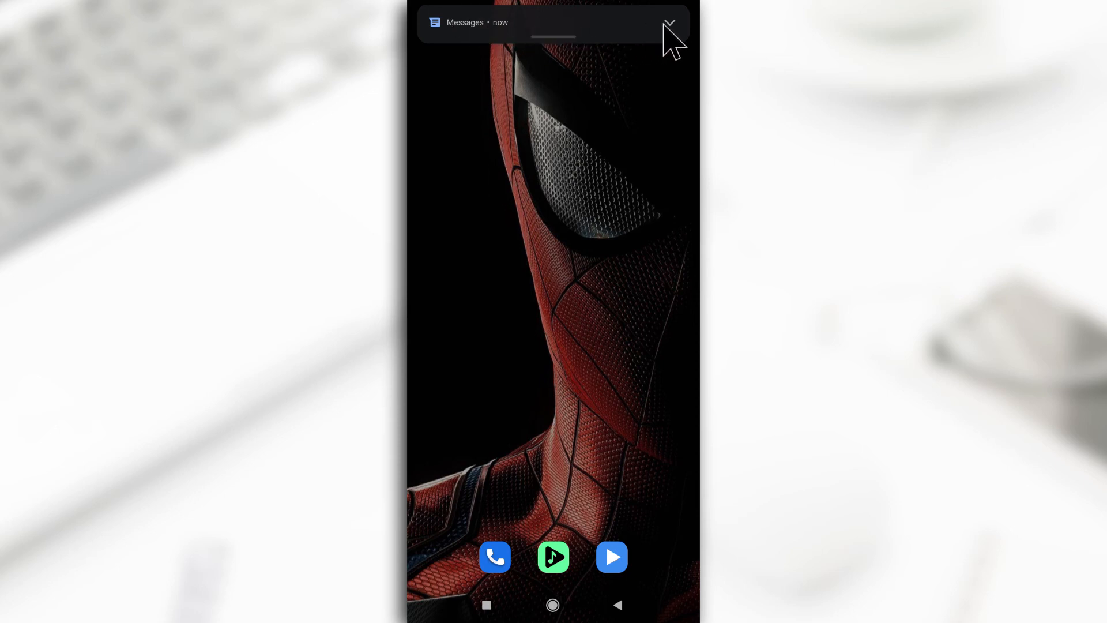
- Expand the incoming Messages notification to check its text stays hidden
click(668, 28)
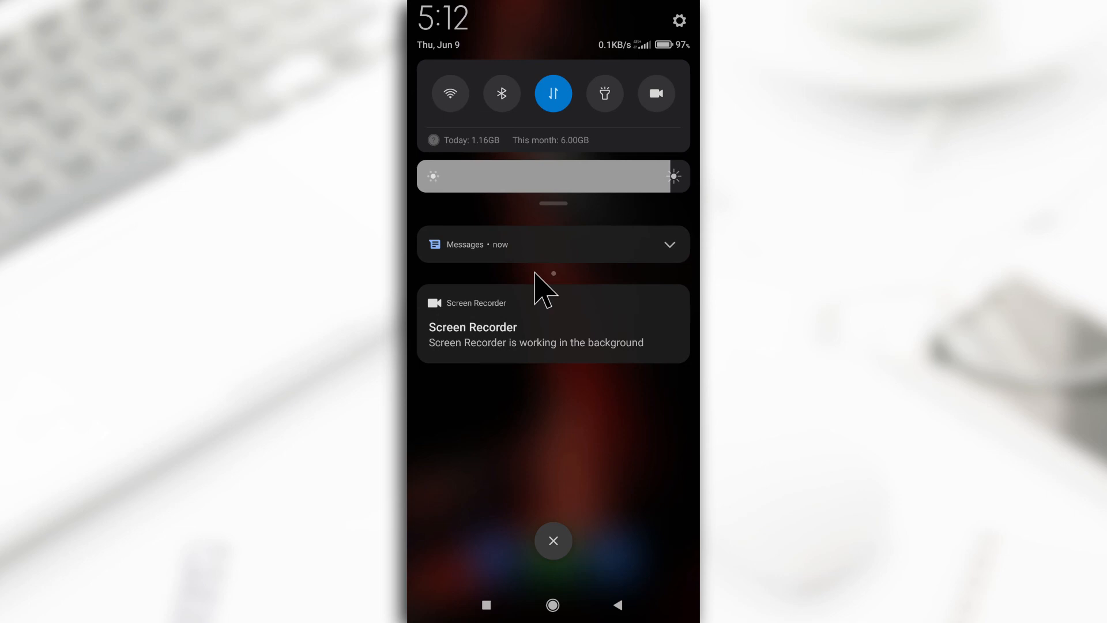
mouse_move(498, 265)
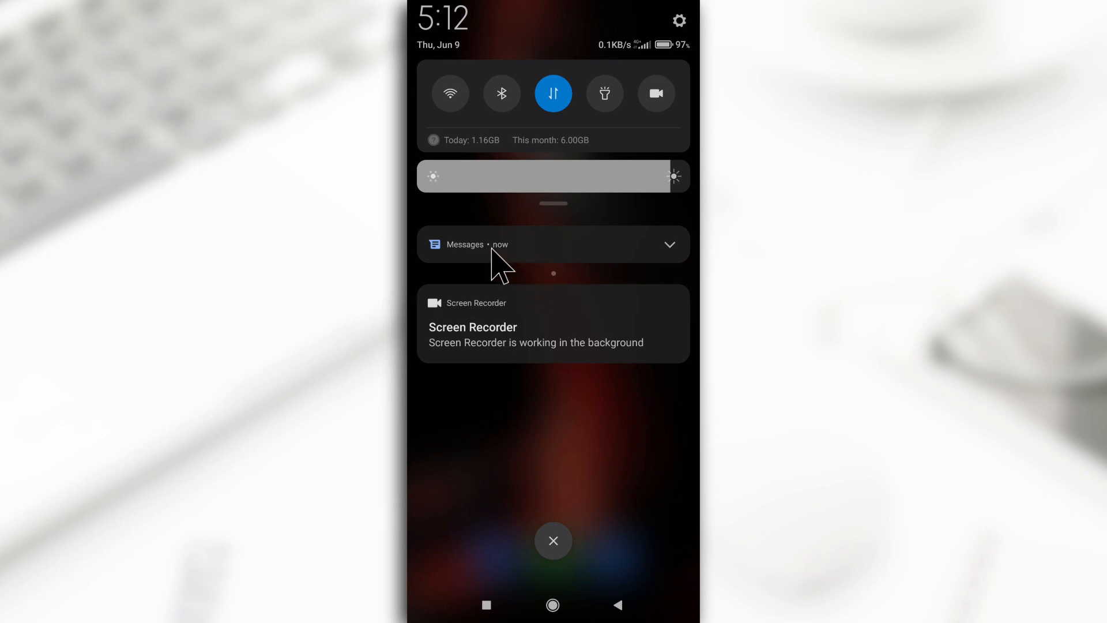
mouse_move(530, 388)
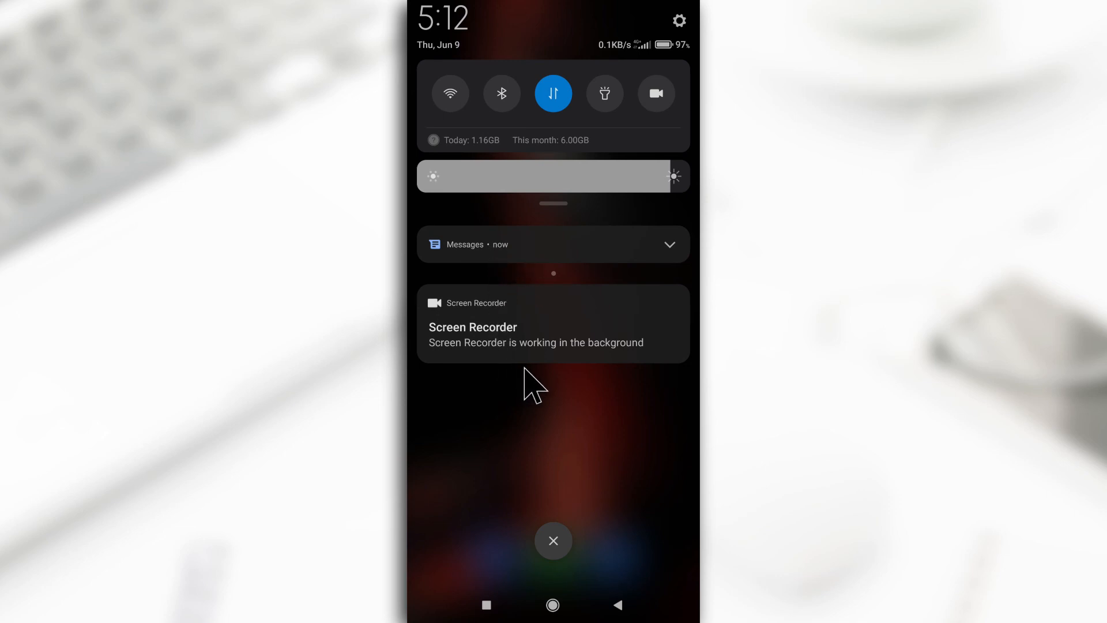
mouse_move(540, 413)
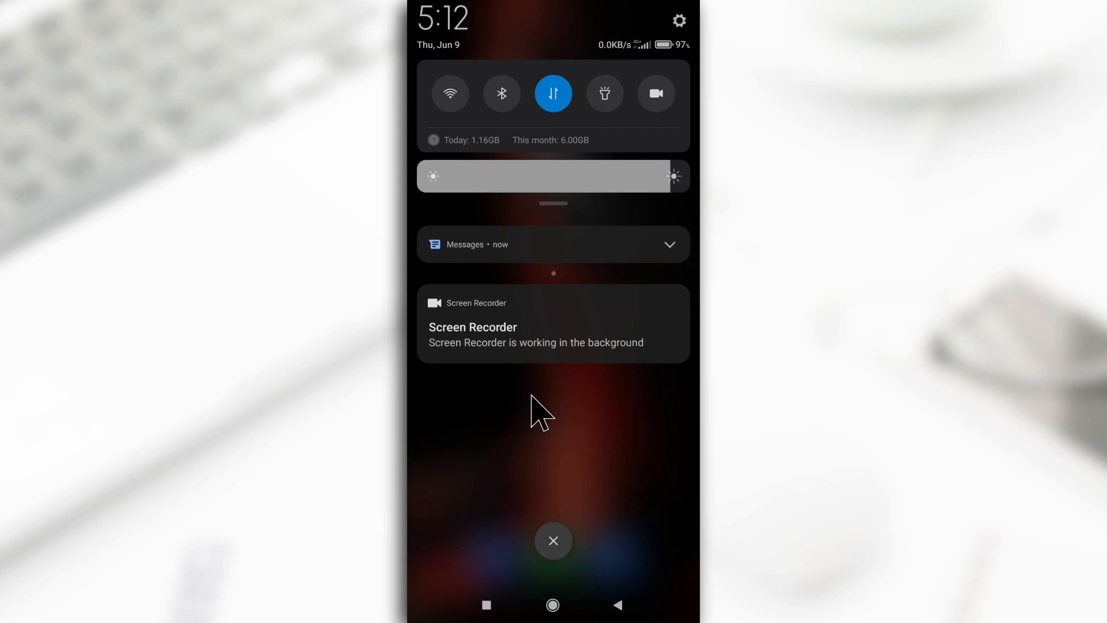
click(553, 541)
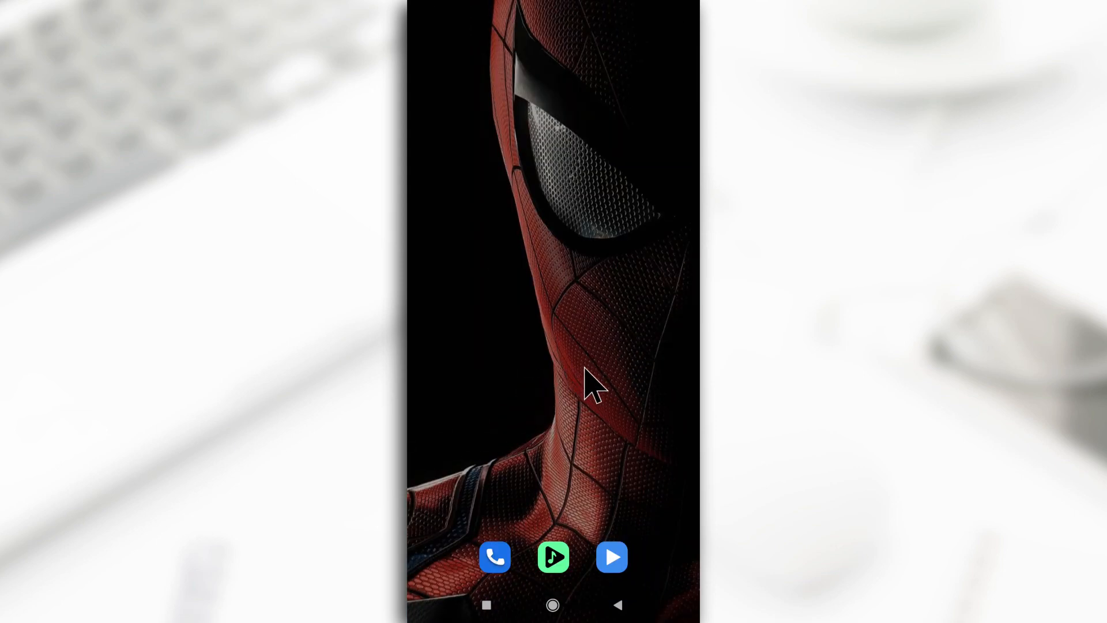
mouse_move(568, 310)
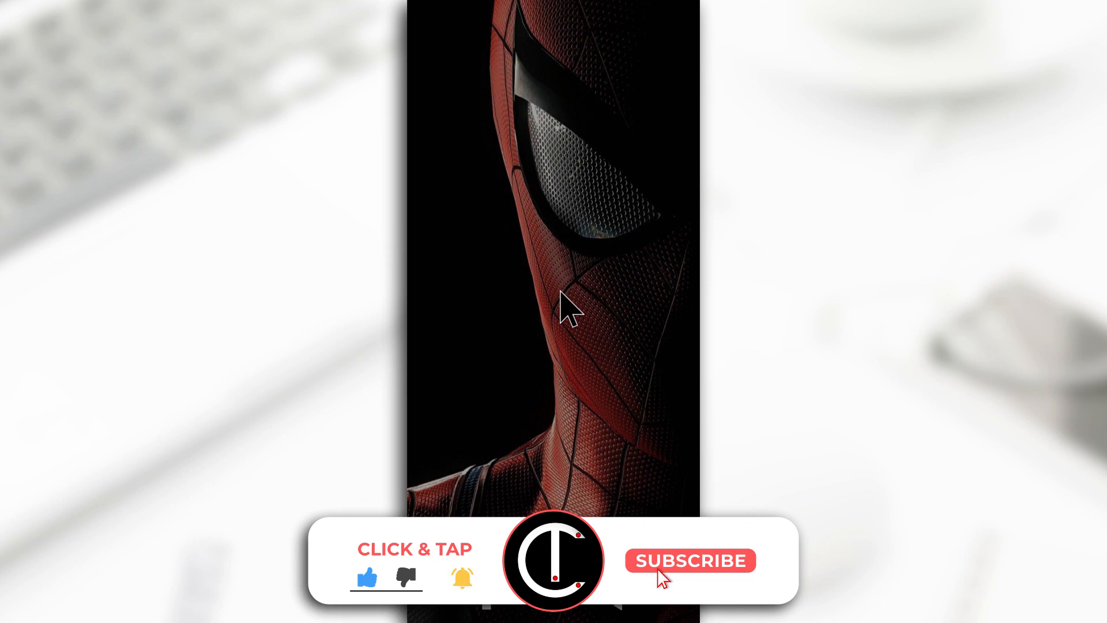
click(689, 560)
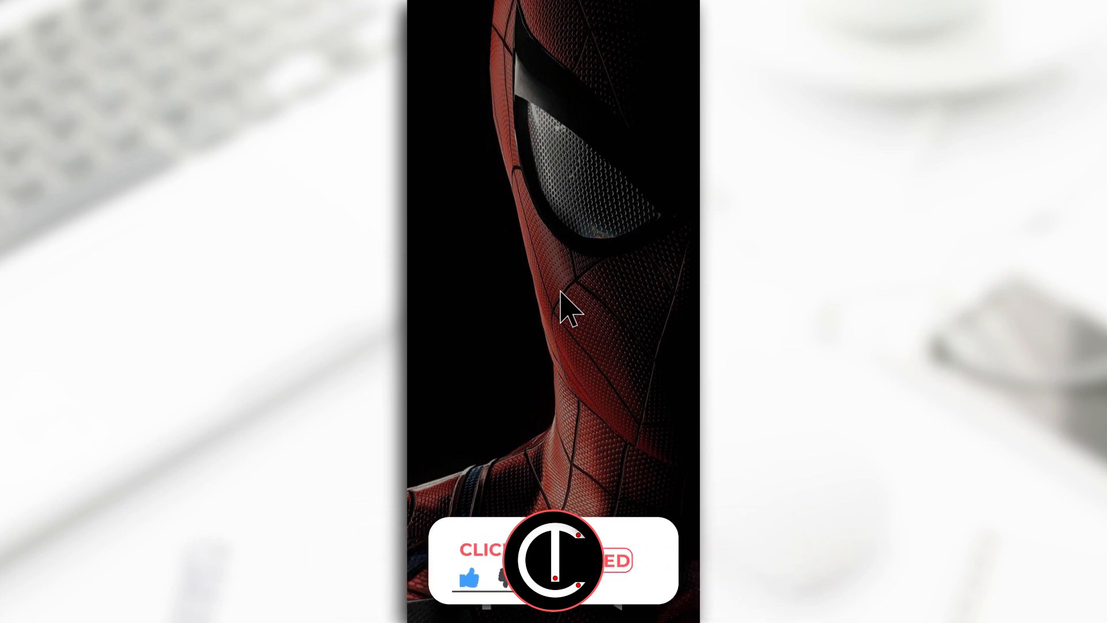